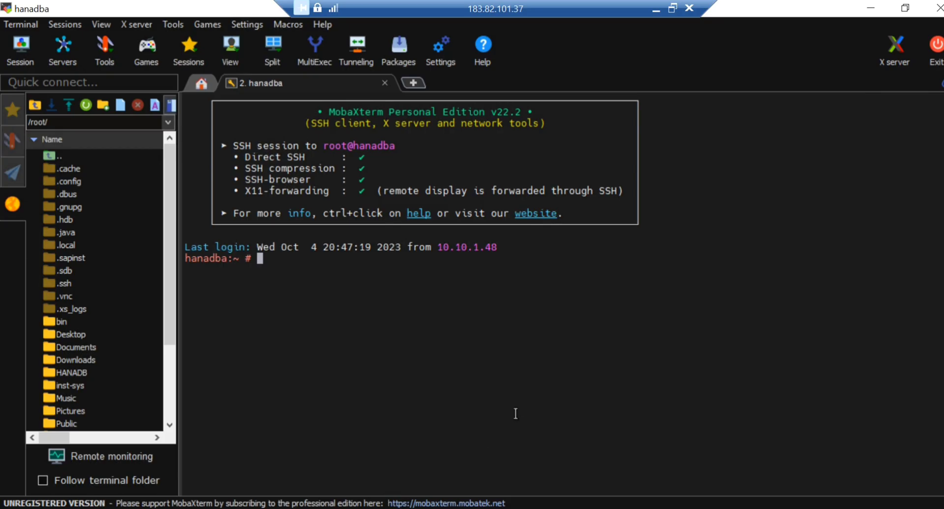
Step: Switch to the hp4adm user with su - hp4adm and launch hdbsql
type("su -")
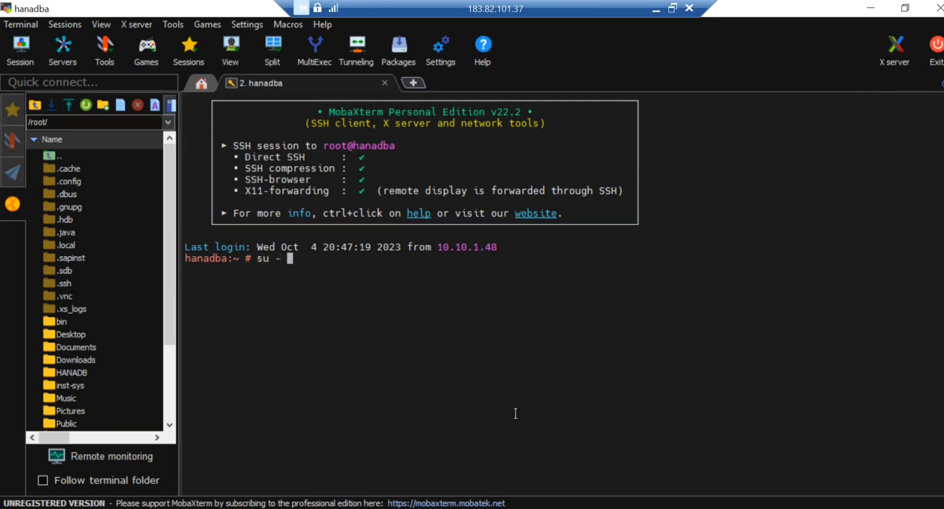
type("hp4adm")
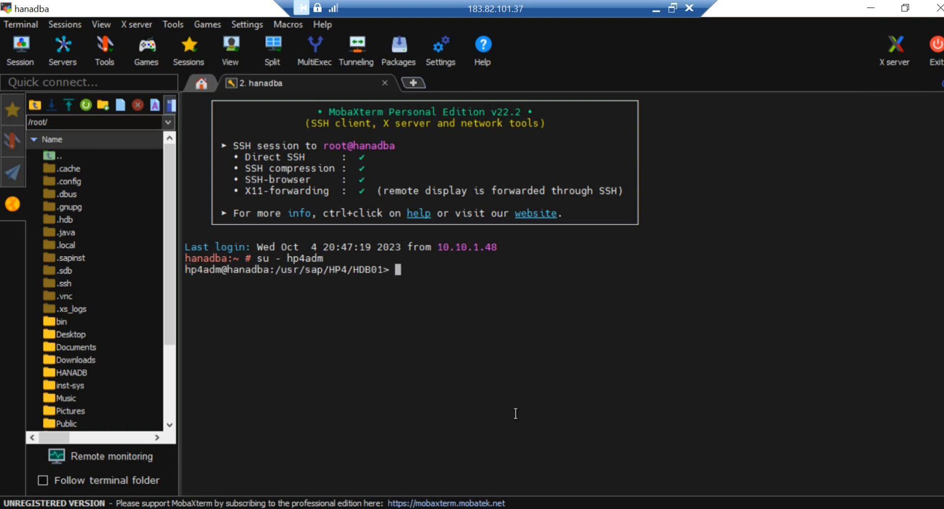
type("hdbsql")
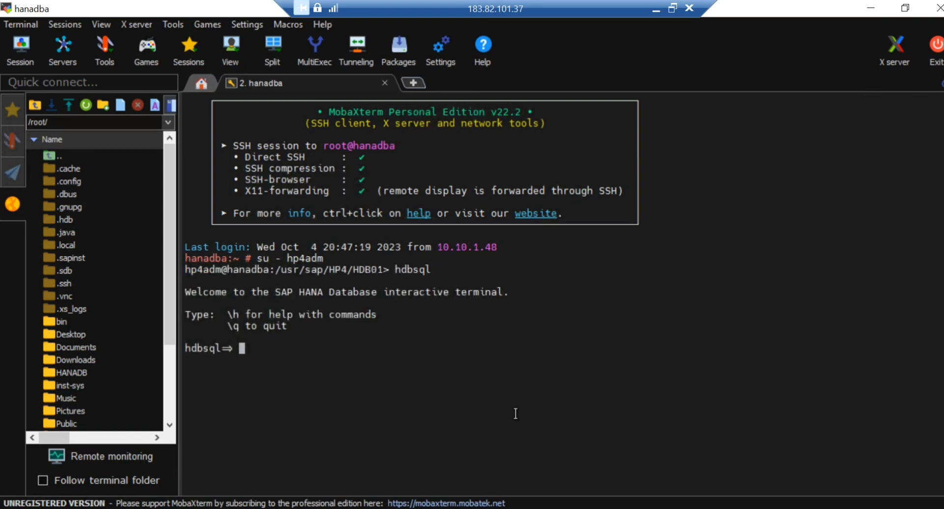
Step: Enter the connect command \c -i 01 -d SYSTEMDB -u SYSTEM -p <password>
type("\\c -")
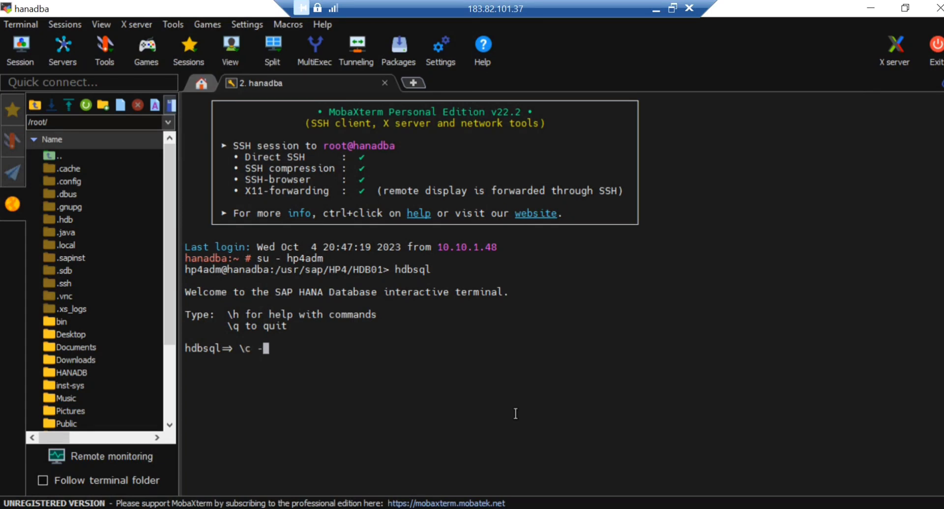
type("i")
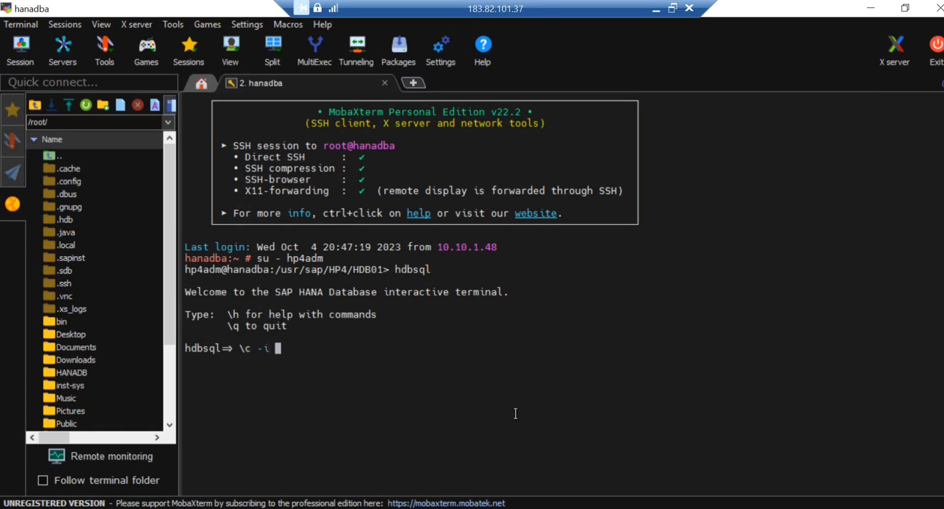
type("01")
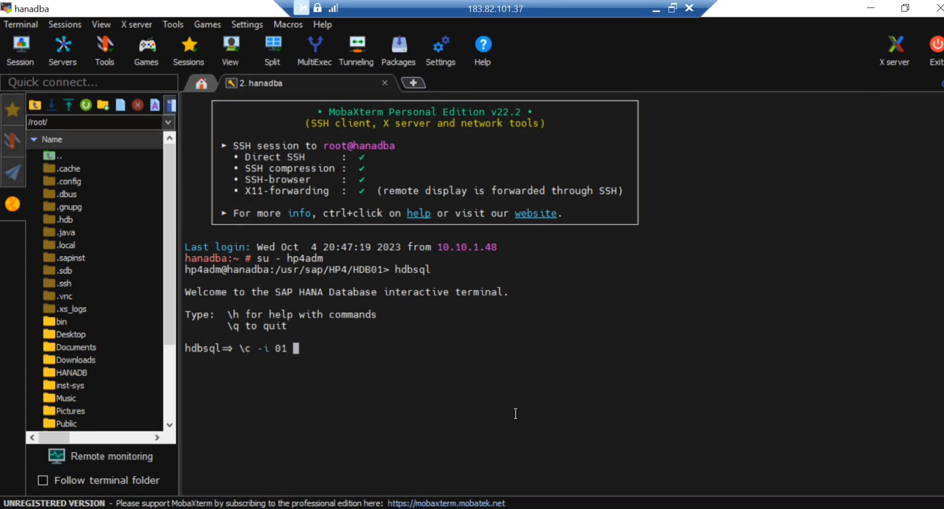
type("-d ]-")
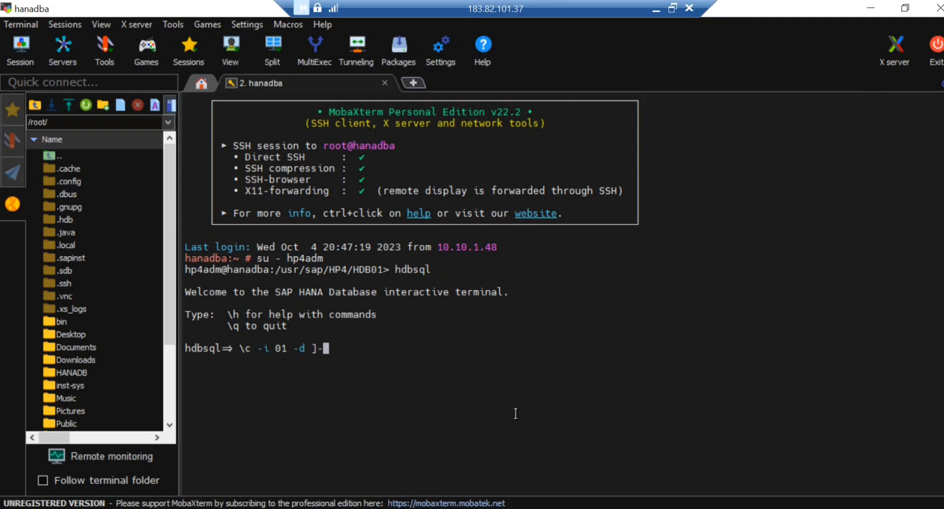
type("SYSTE")
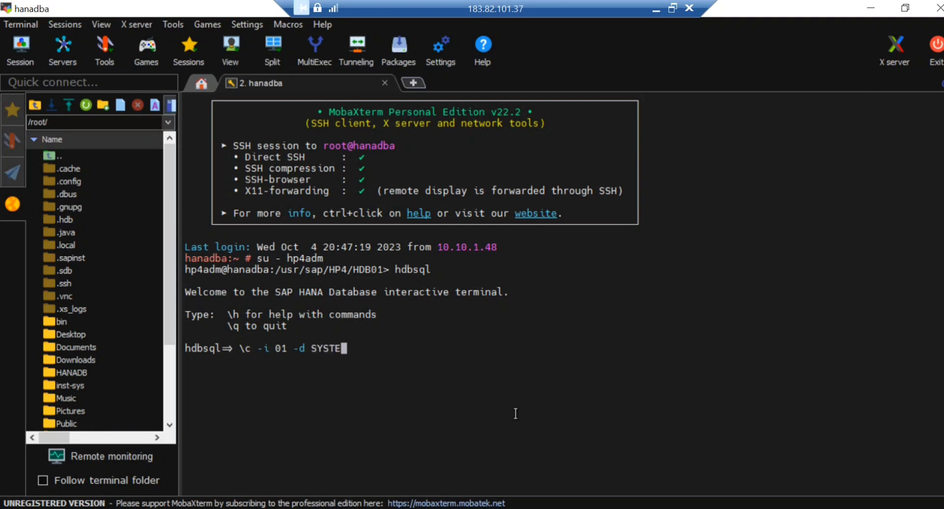
type("MDB -u SYSTEM -")
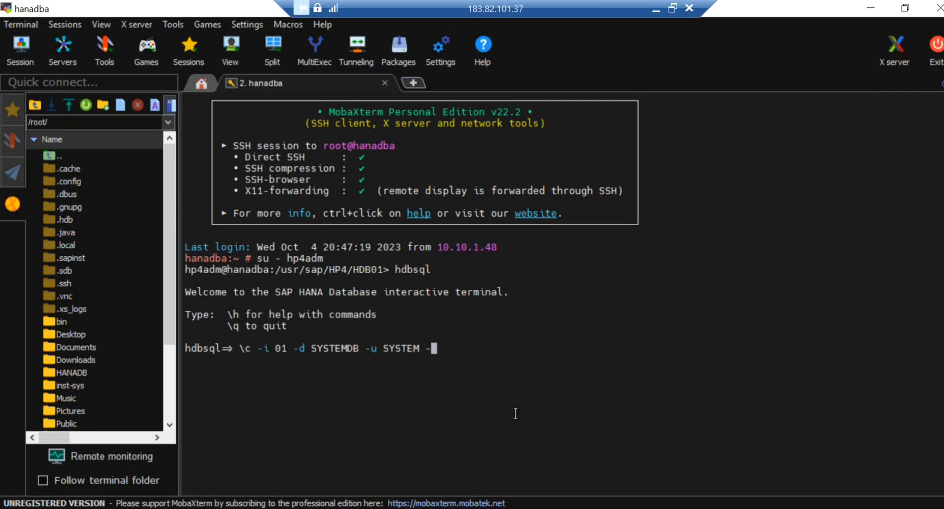
type("p Welcome123")
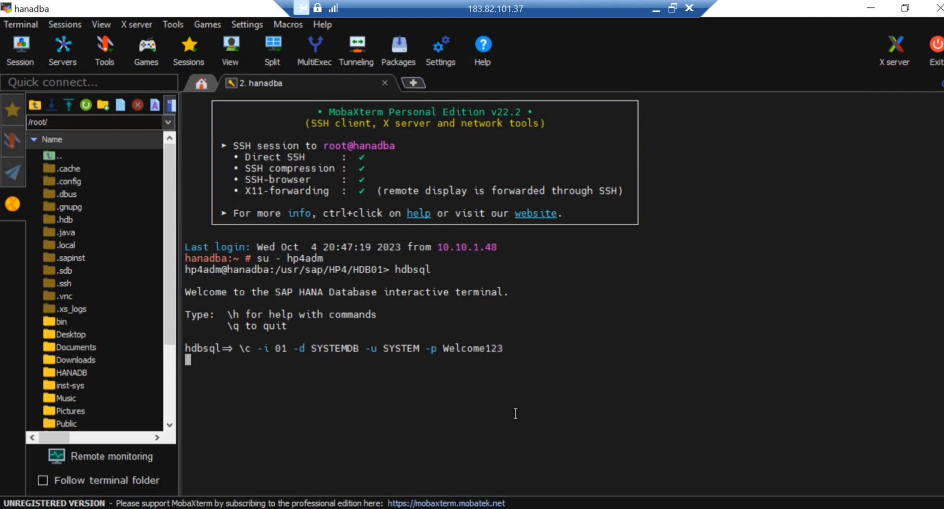
Step: Connect to SYSTEMDB and type ALTER DATABASE HP4 CREATE FALLBACK SNAPSHOT at the prompt
key("Return")
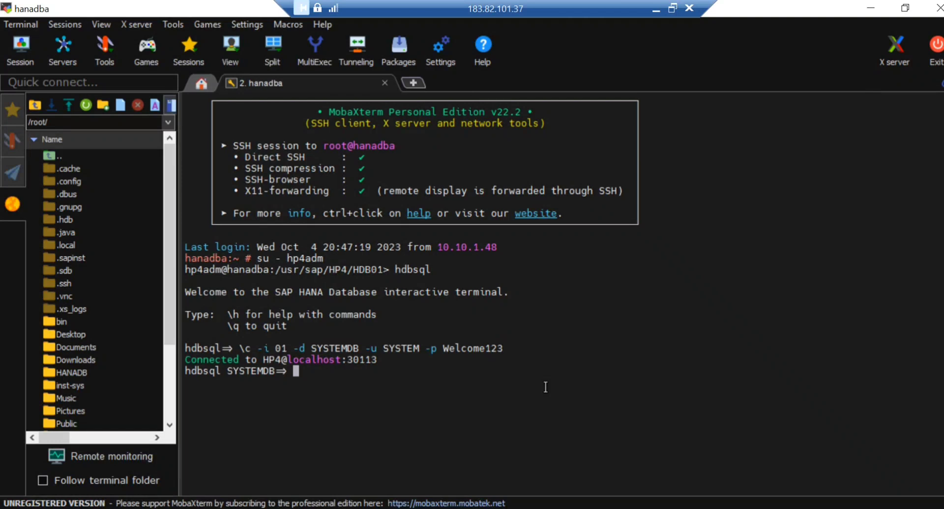
type("alter")
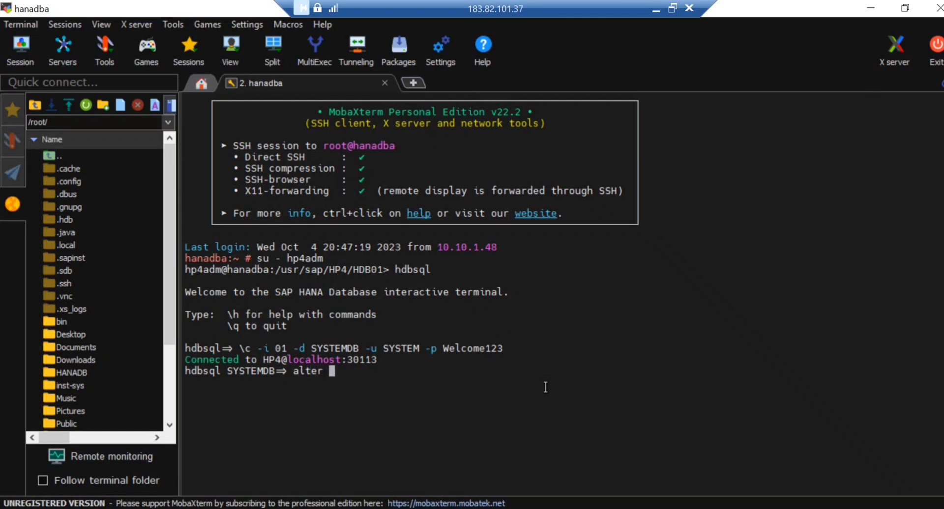
type("database HP")
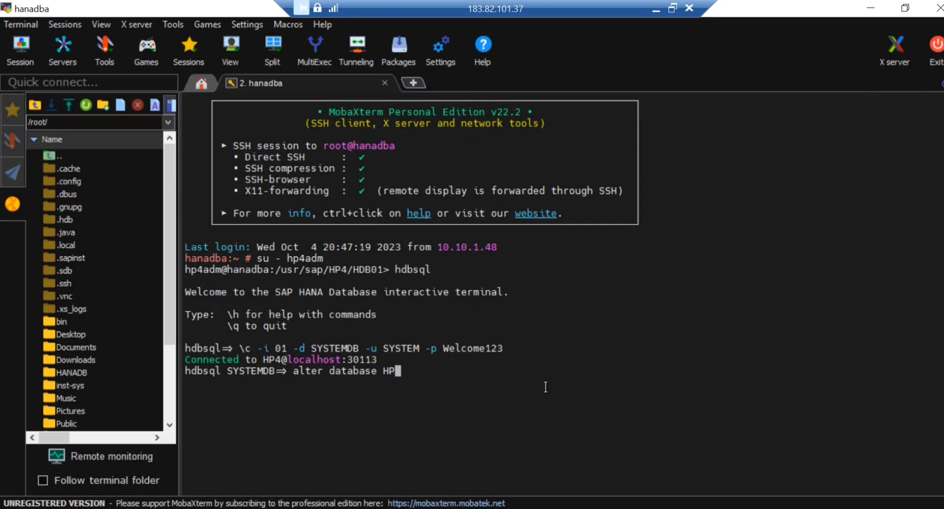
type("4")
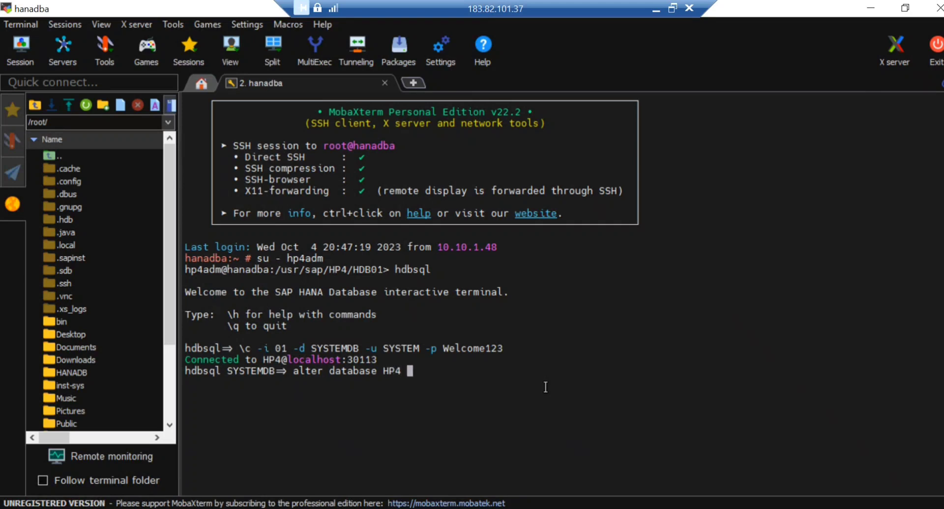
type("CREATE FALL")
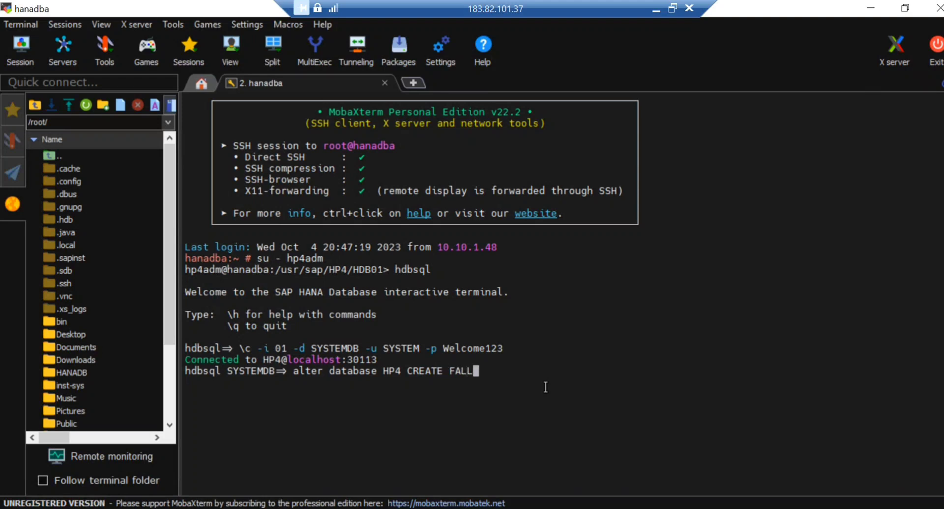
type("BAC")
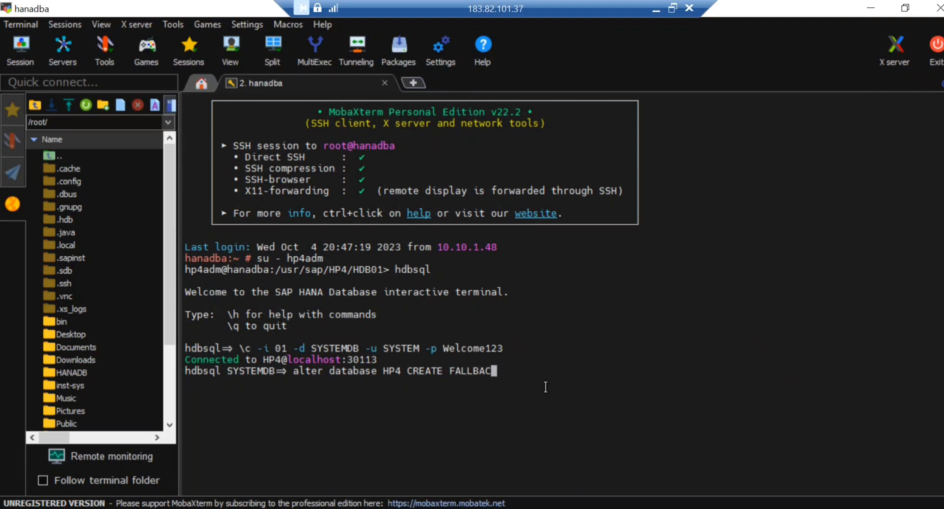
type("K SNAP")
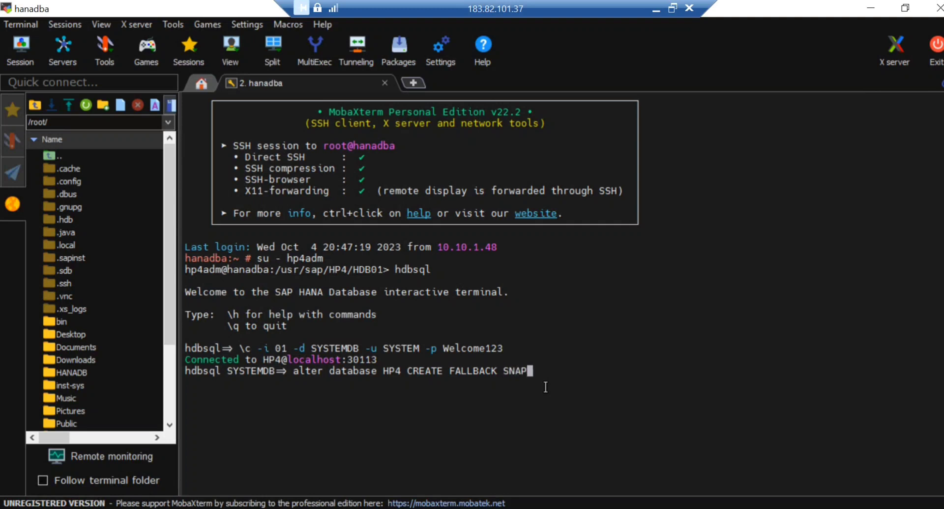
type("SHOT")
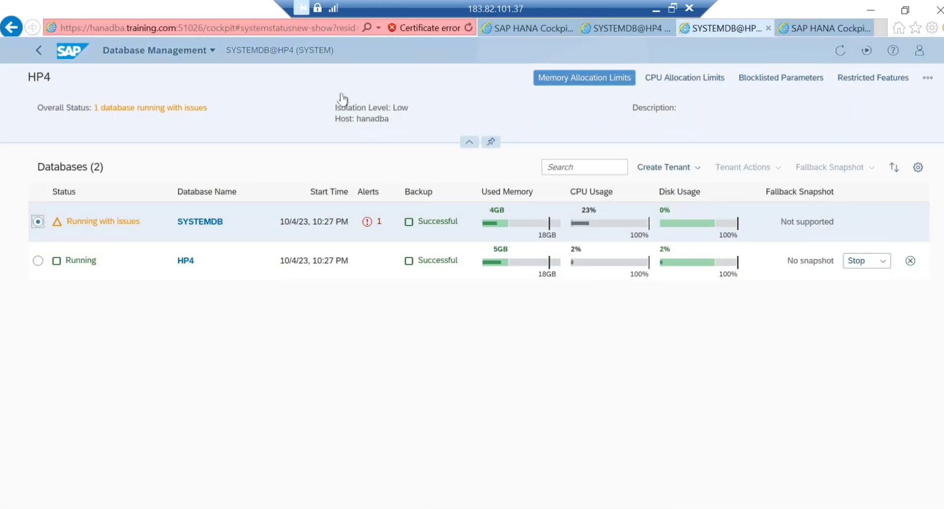
mouse_move(247, 228)
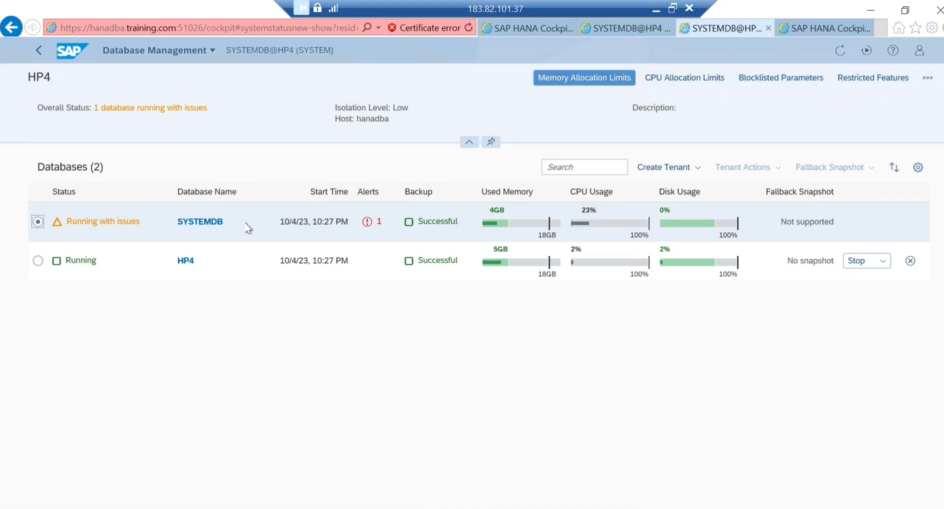
mouse_move(368, 81)
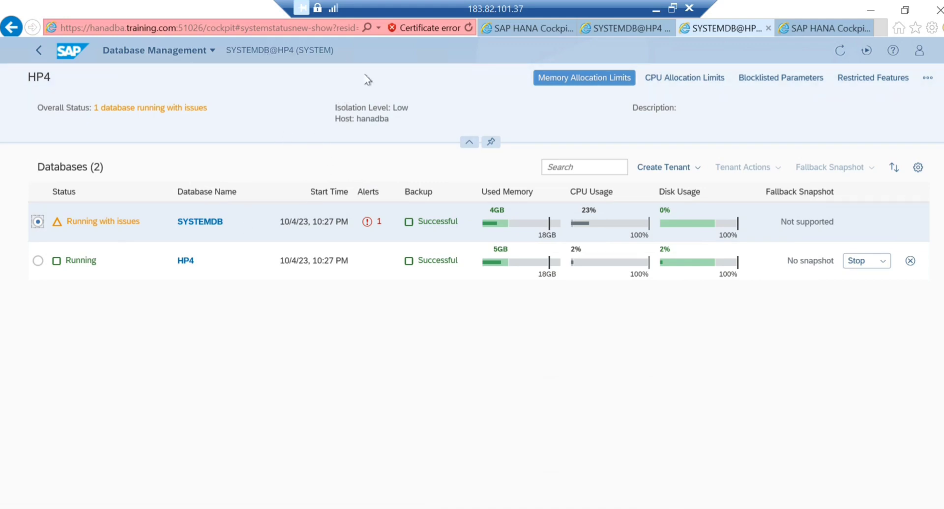
mouse_move(96, 221)
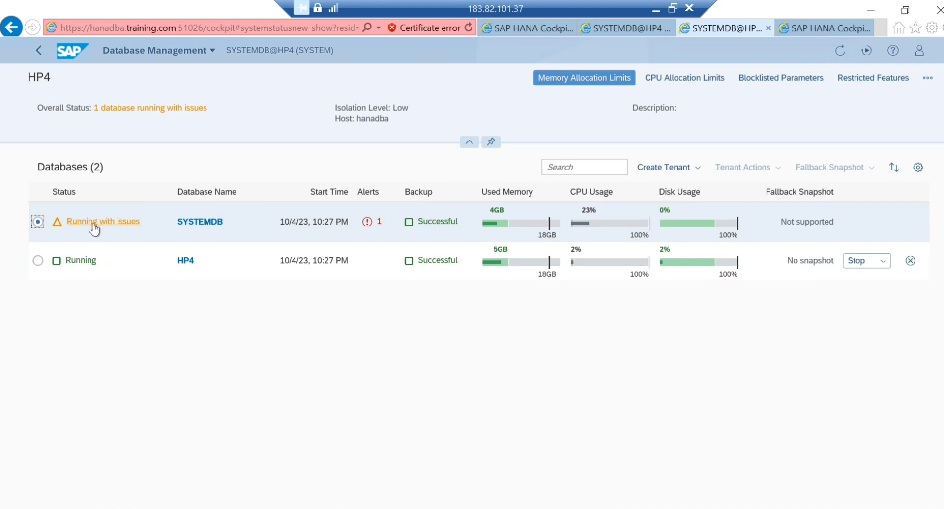
mouse_move(36, 261)
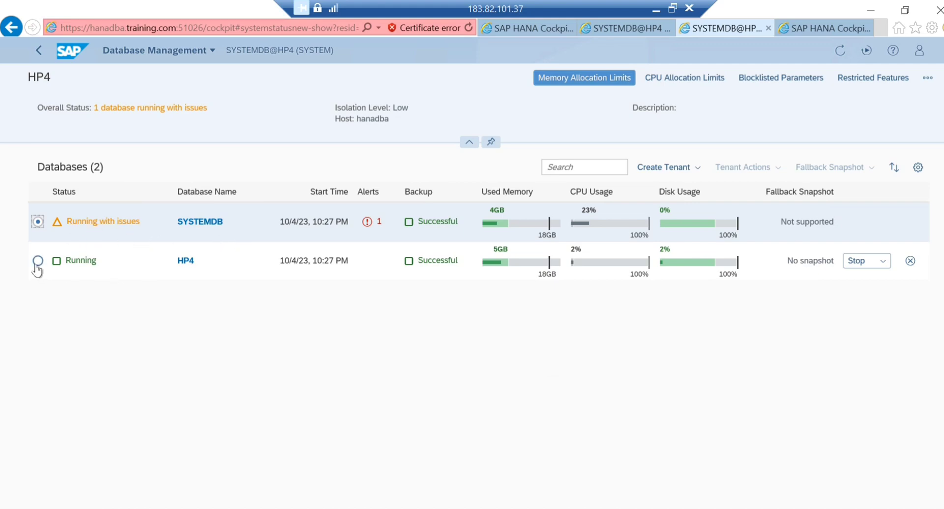
Step: Attempt Create Fallback Snapshot for HP4 in Database Management and dismiss the error dialog
left_click(38, 260)
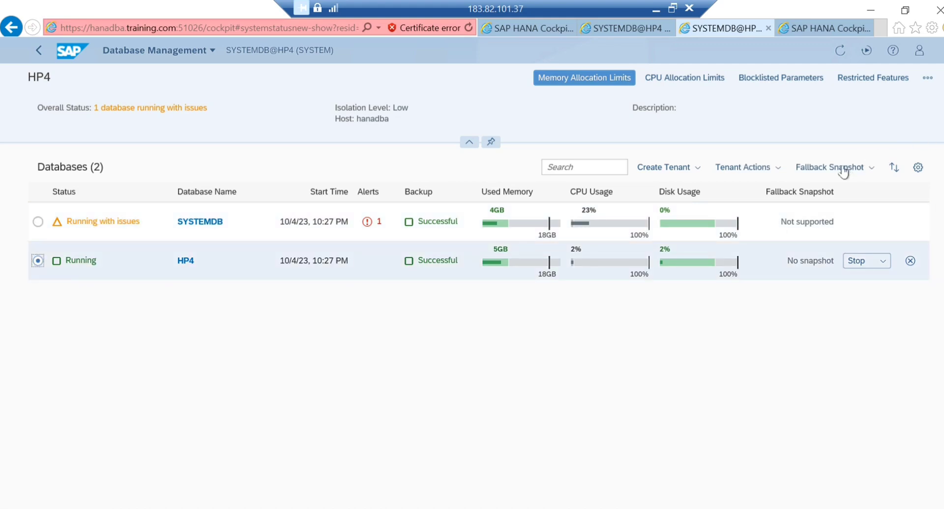
left_click(834, 167)
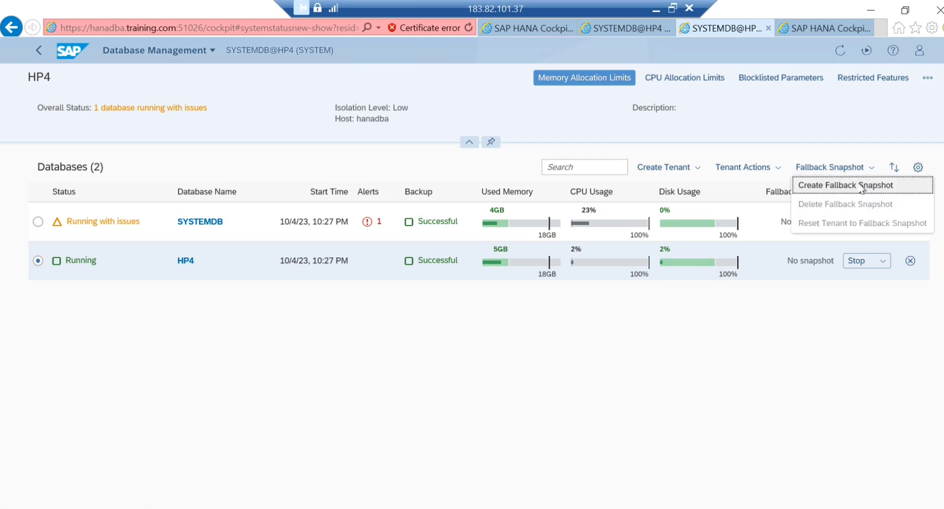
left_click(861, 185)
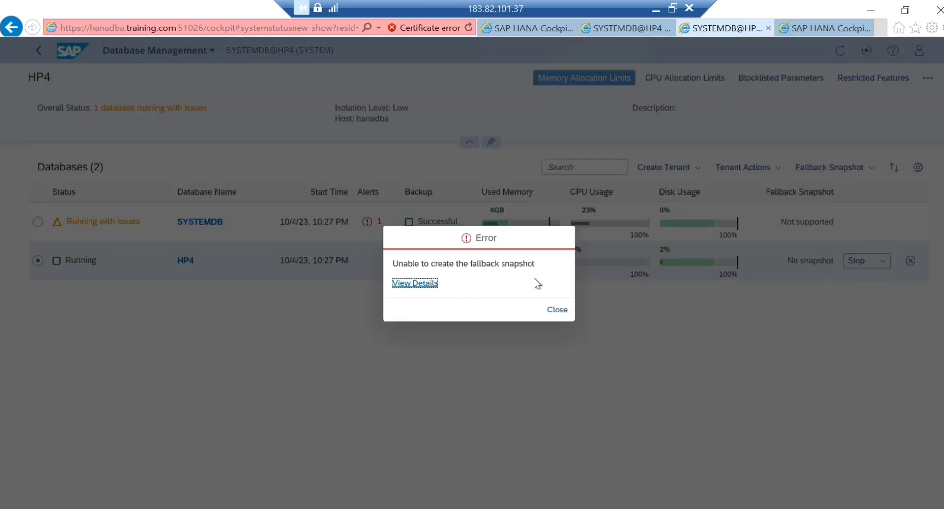
left_click(557, 309)
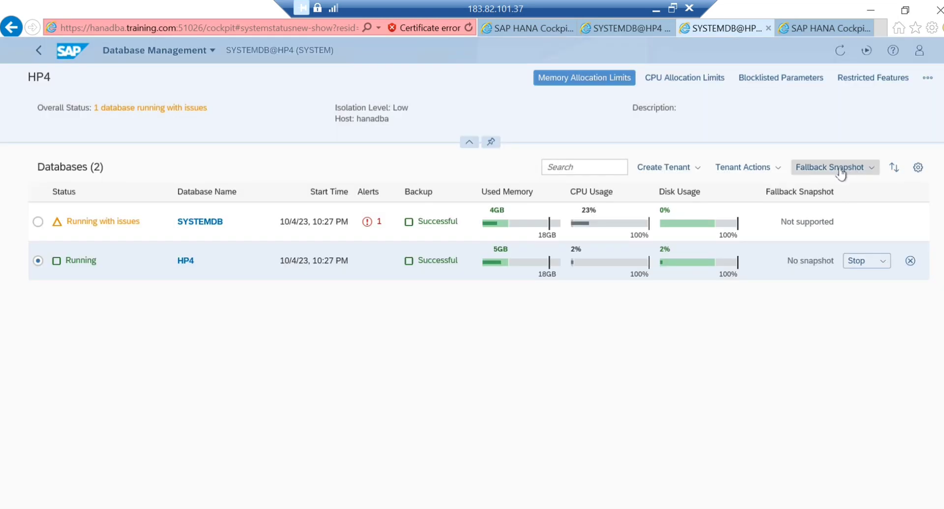
mouse_move(750, 259)
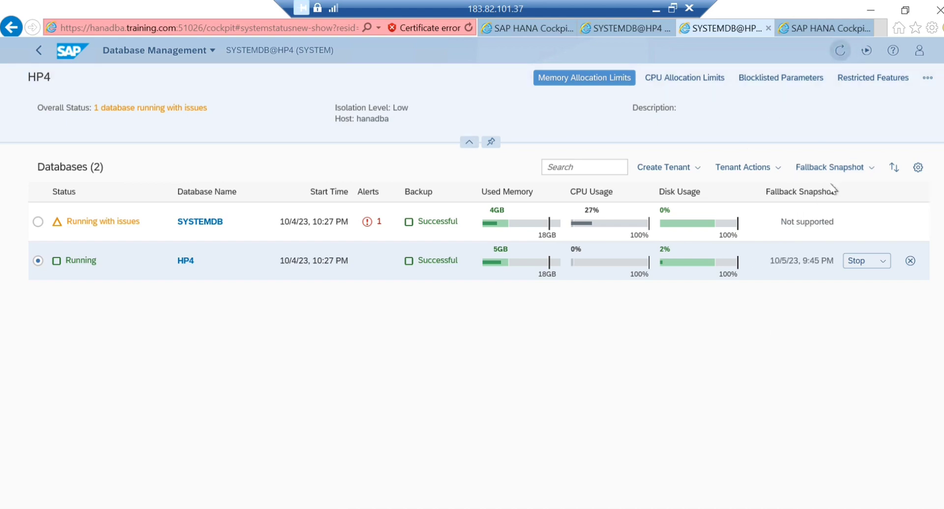
Step: Delete HP4's 9:45 PM fallback snapshot, confirm with Yes, and recreate it dated 10/5/23, 9:46 PM
left_click(830, 168)
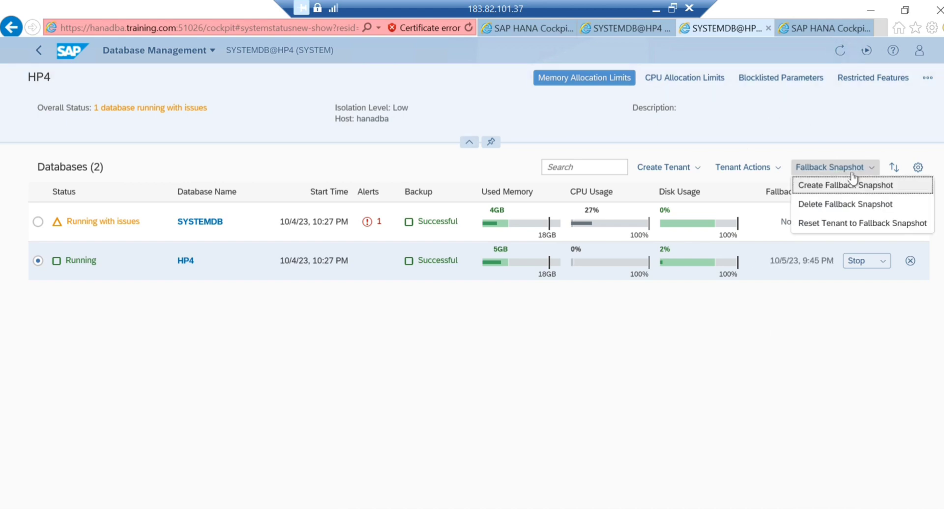
mouse_move(863, 205)
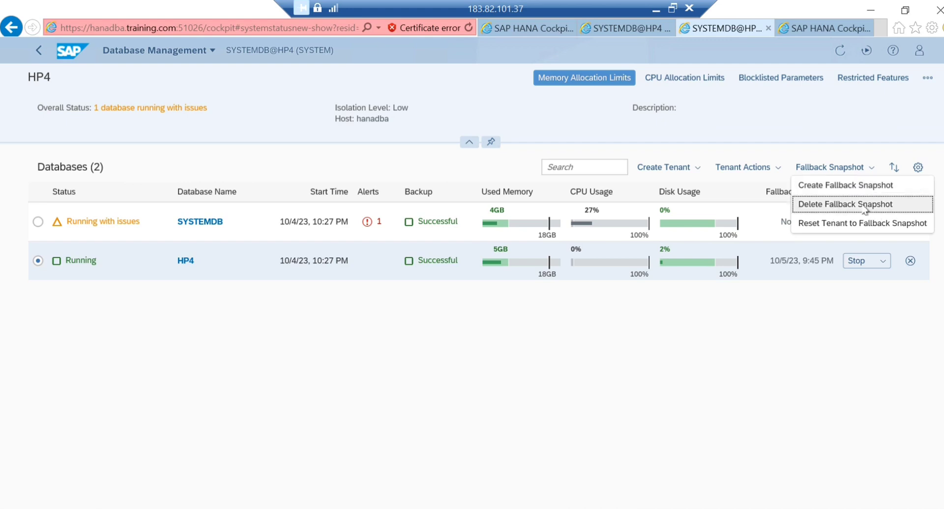
left_click(847, 205)
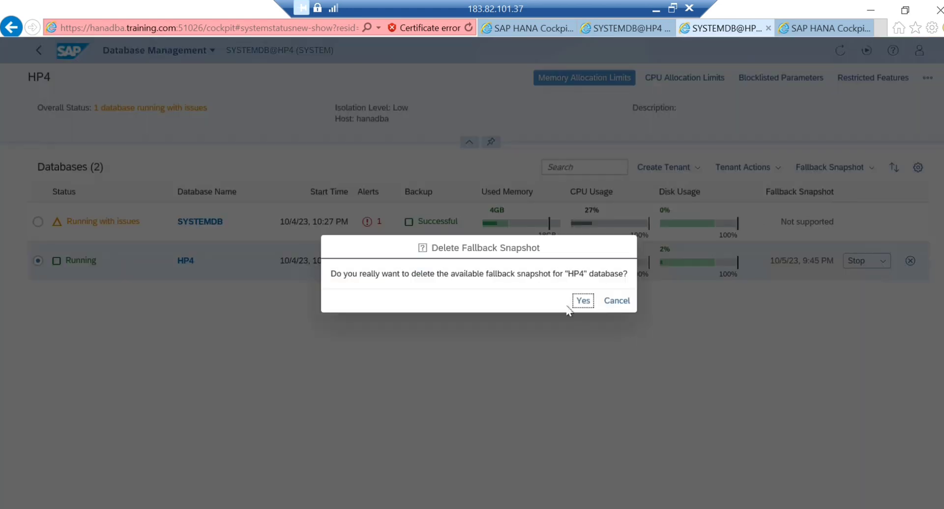
left_click(583, 301)
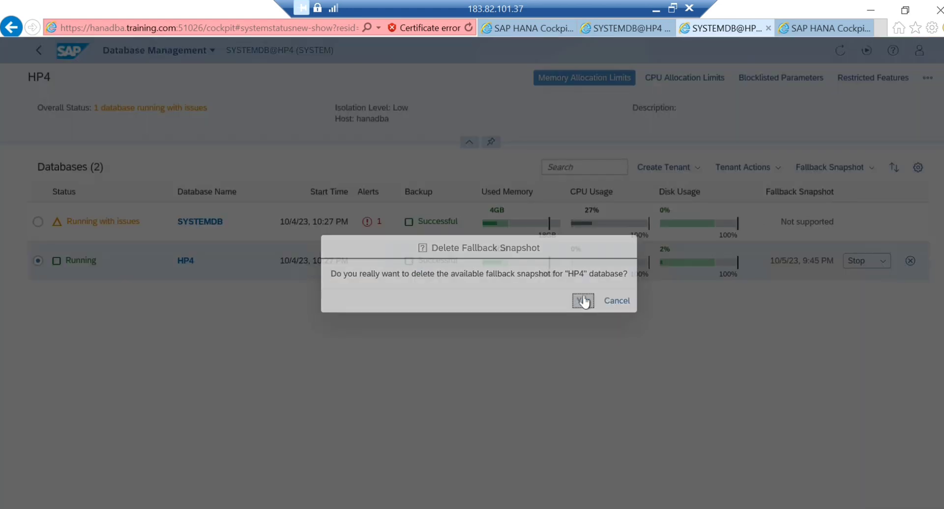
left_click(582, 301)
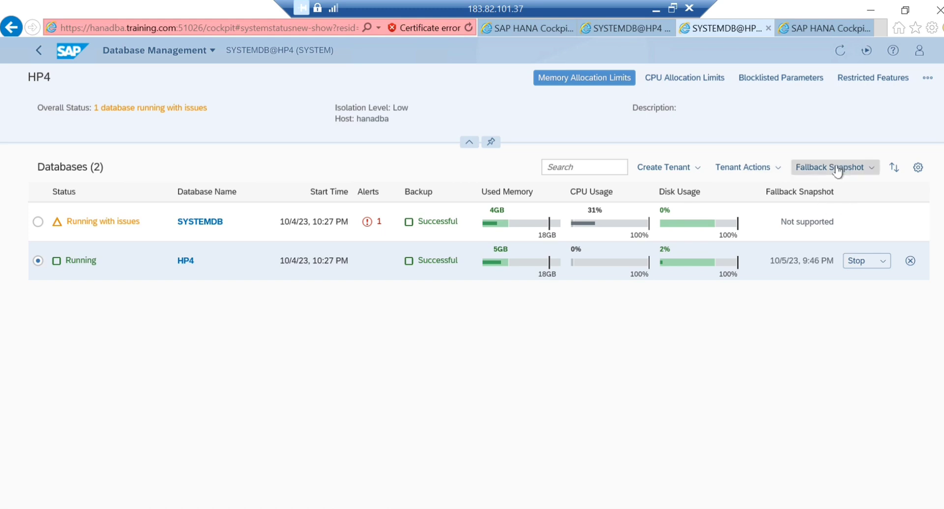
left_click(834, 167)
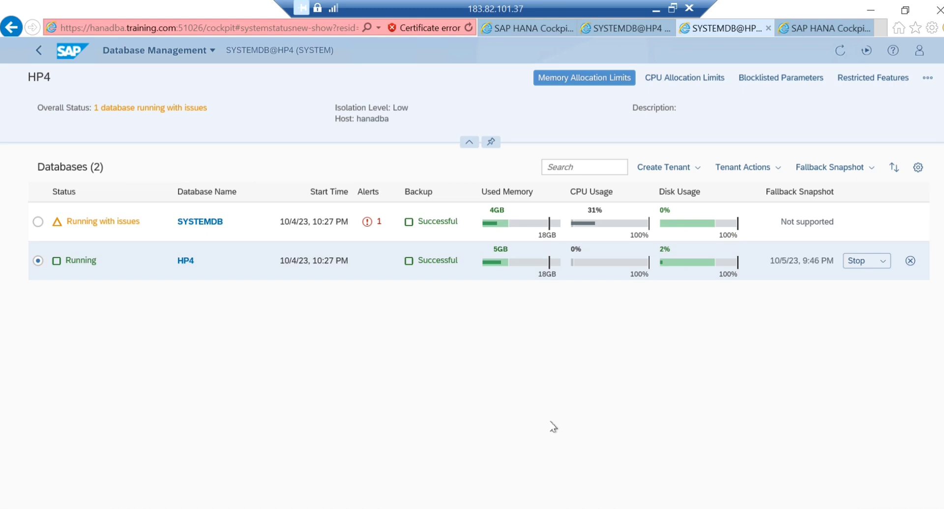
mouse_move(508, 426)
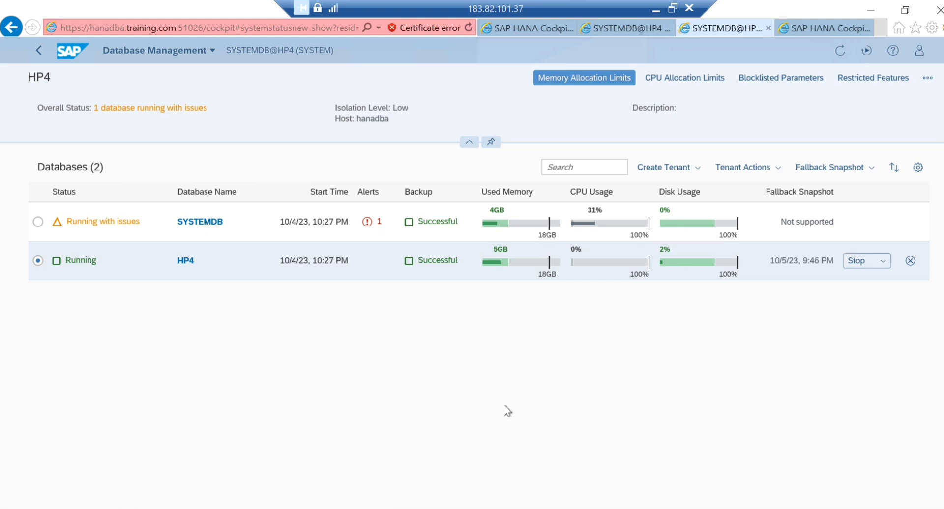
mouse_move(625, 355)
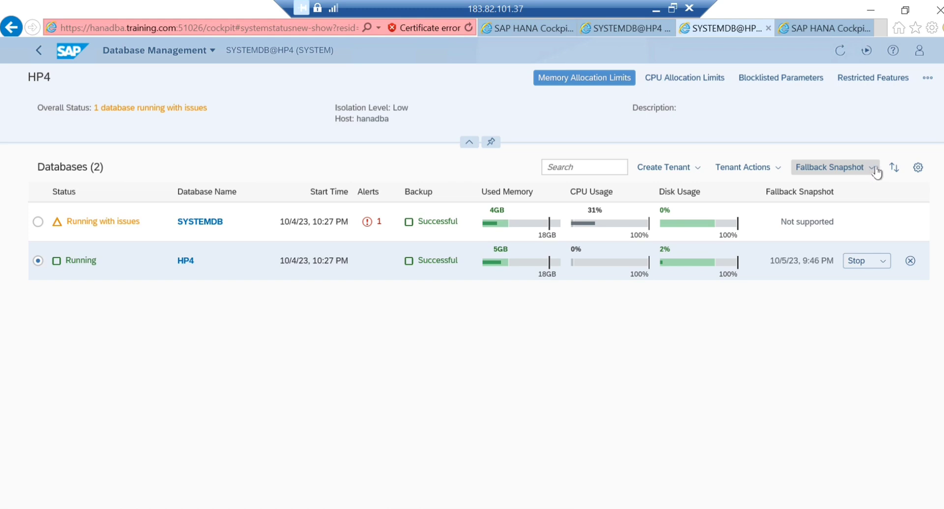
Step: Browse HP4's Tenant Actions list, then reopen the Fallback Snapshot options with Reset Tenant available
left_click(747, 168)
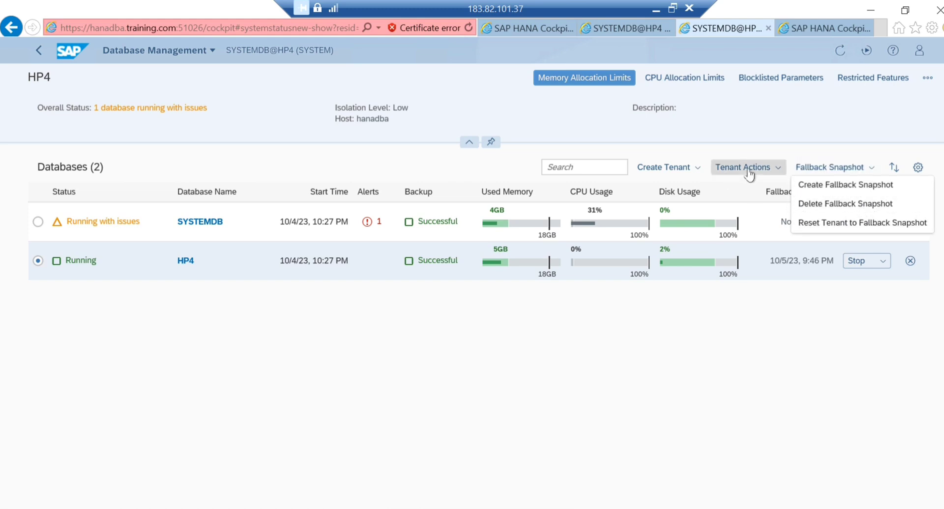
left_click(748, 167)
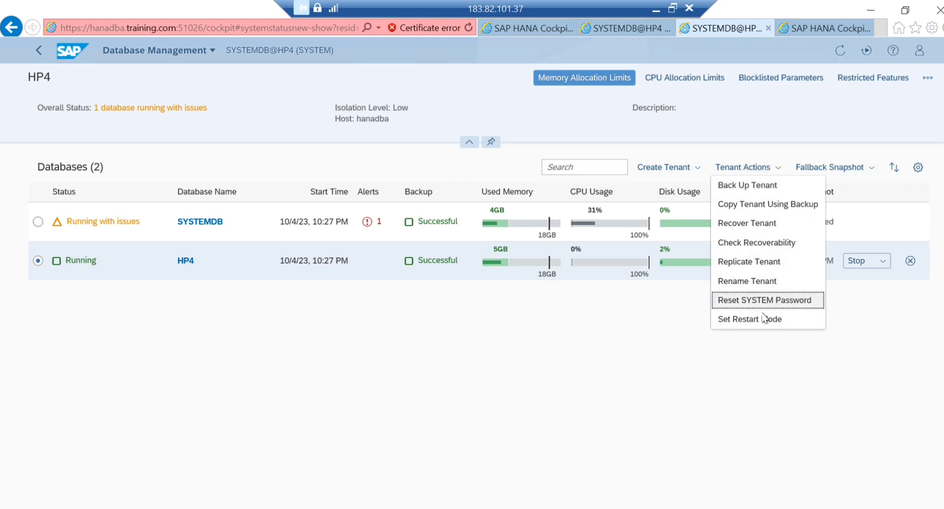
mouse_move(757, 232)
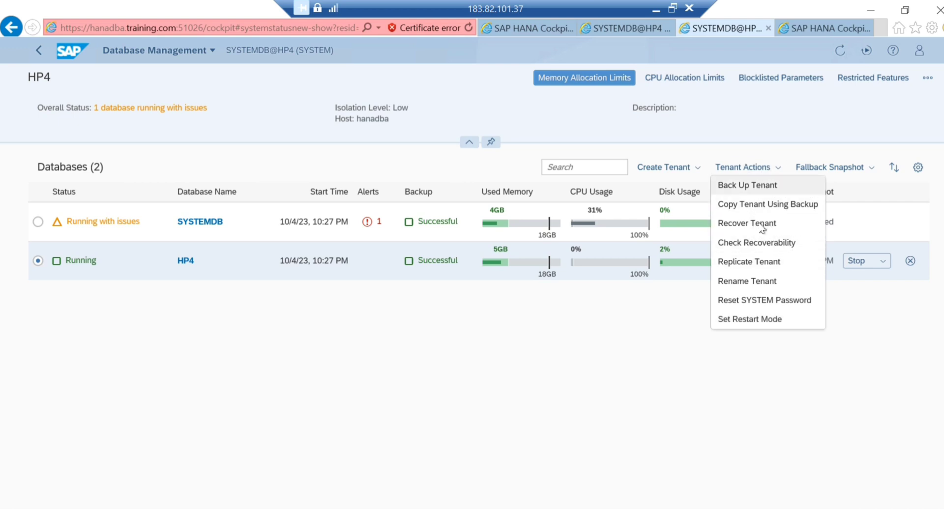
left_click(743, 167)
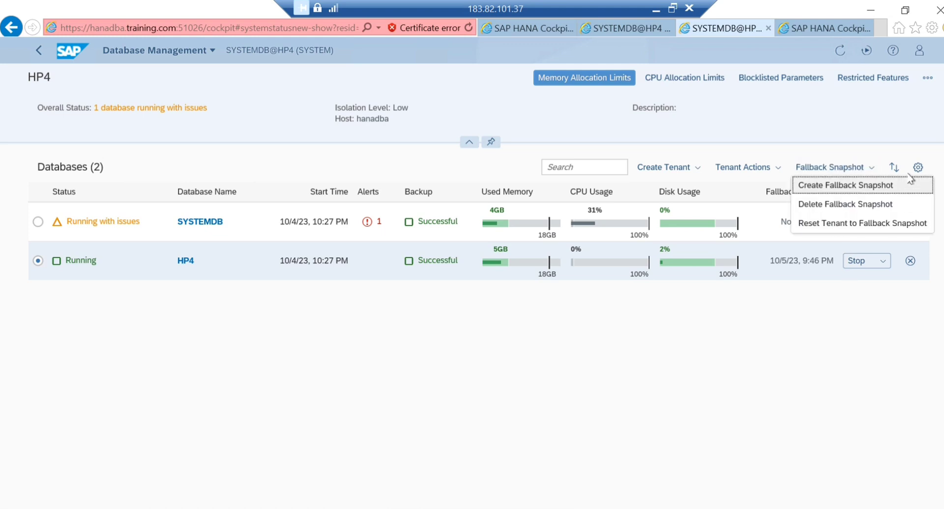
mouse_move(868, 234)
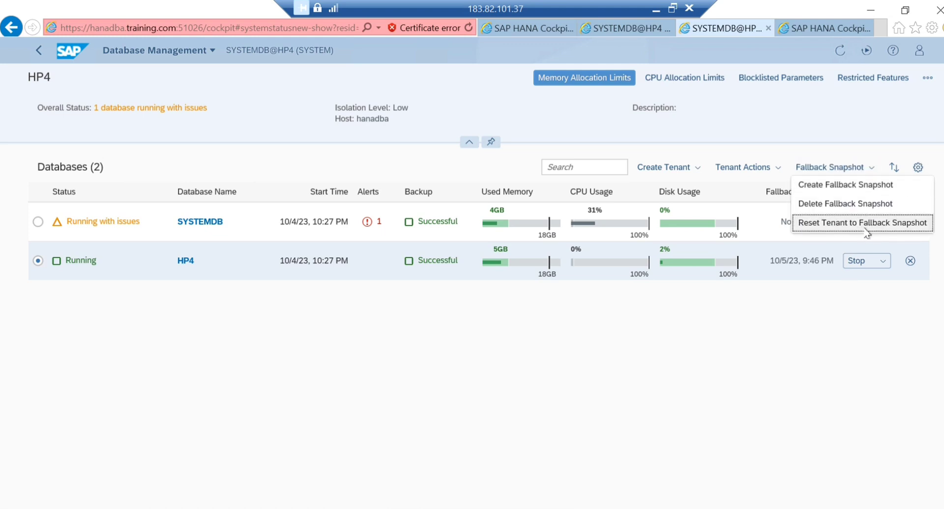
mouse_move(861, 235)
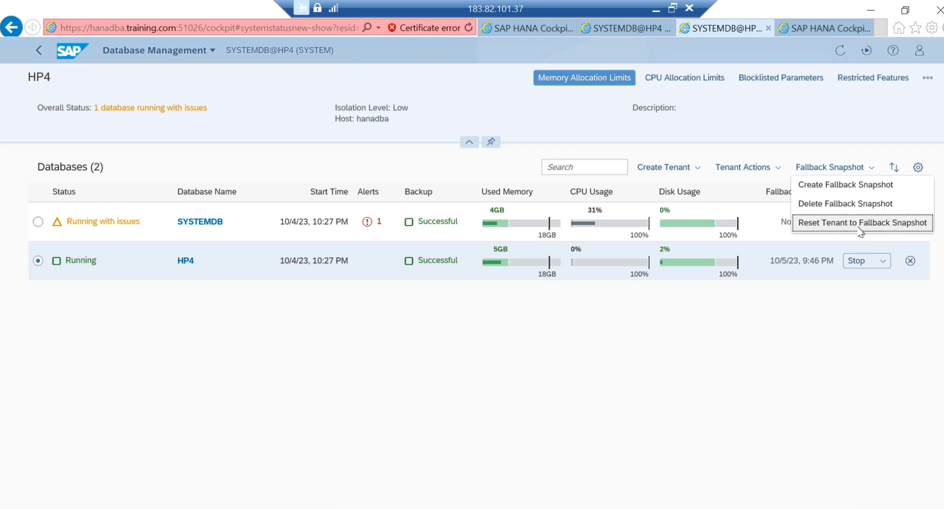
mouse_move(850, 239)
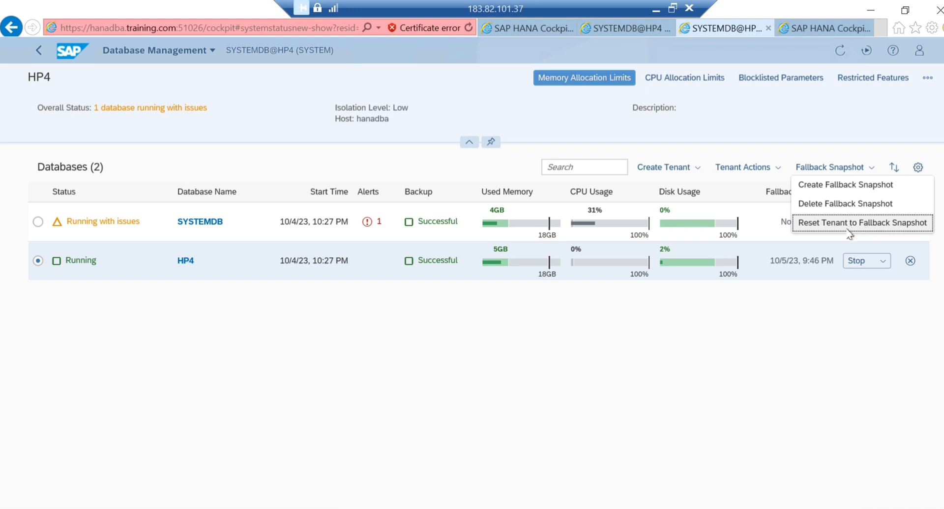
mouse_move(871, 236)
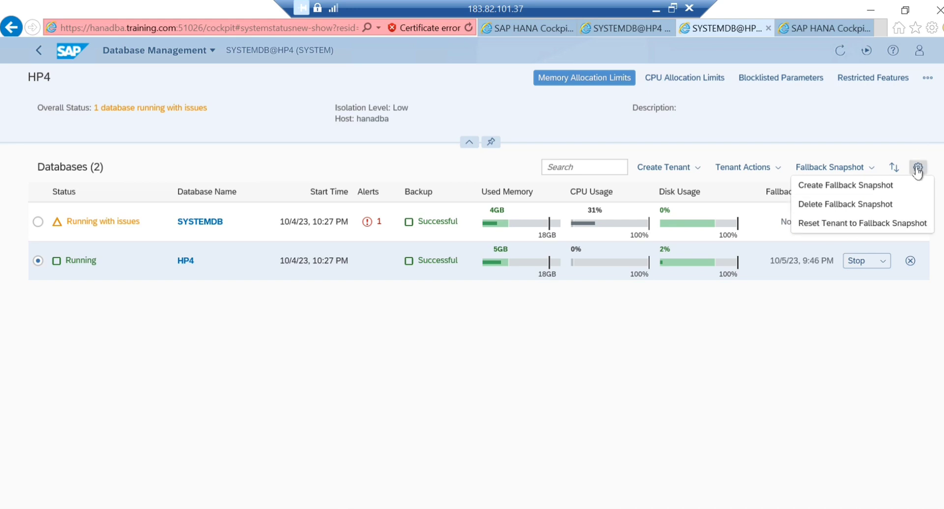
left_click(917, 168)
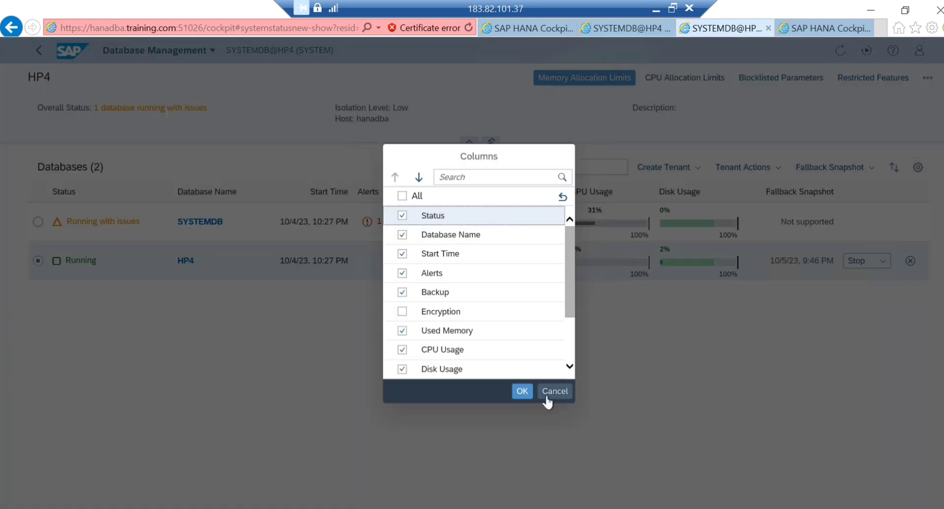
left_click(522, 391)
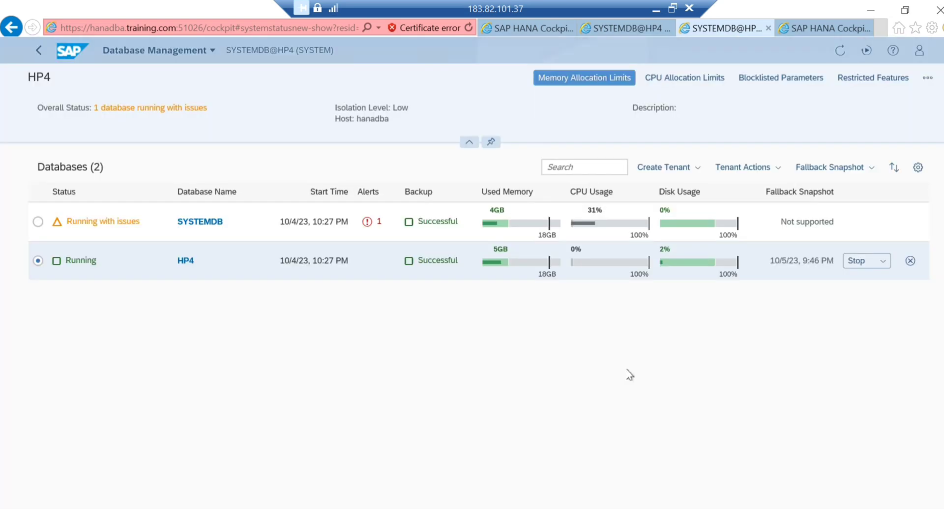